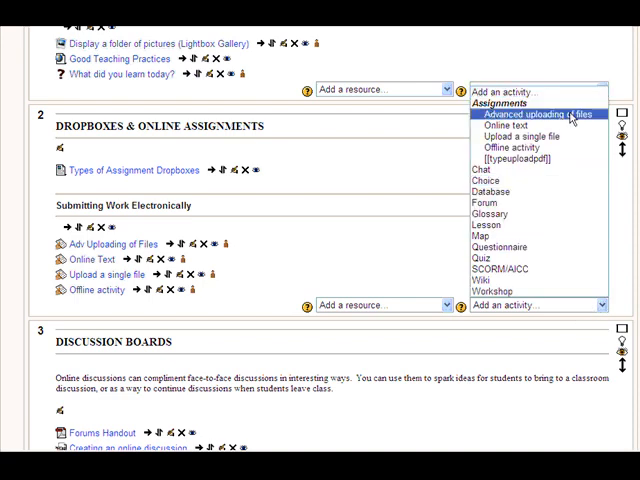
Add an Advanced uploading of files activity named 'Adv Upload' with description 'This is a sample of the adv uploading activity.'.
left_click(548, 114)
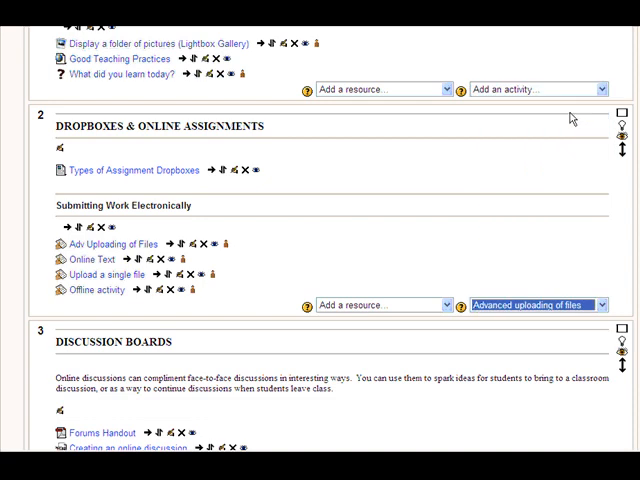
left_click(536, 304)
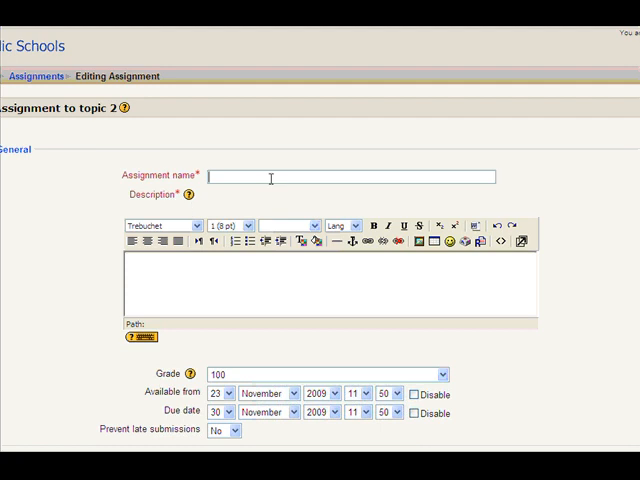
type("Adv Uploading Sample")
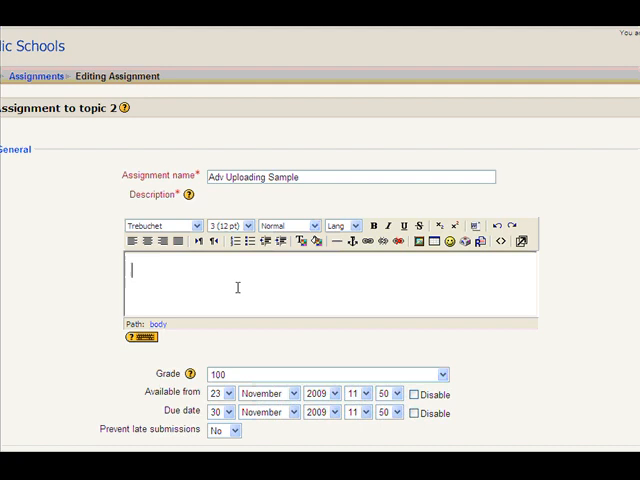
type("This is a sample of the adv uploading activity.")
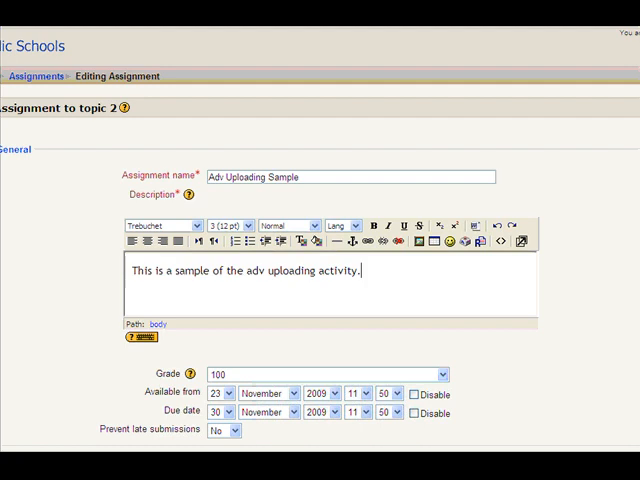
Lower the maximum grade from 100 to 25 in the Grade dropdown.
scroll("down", 3)
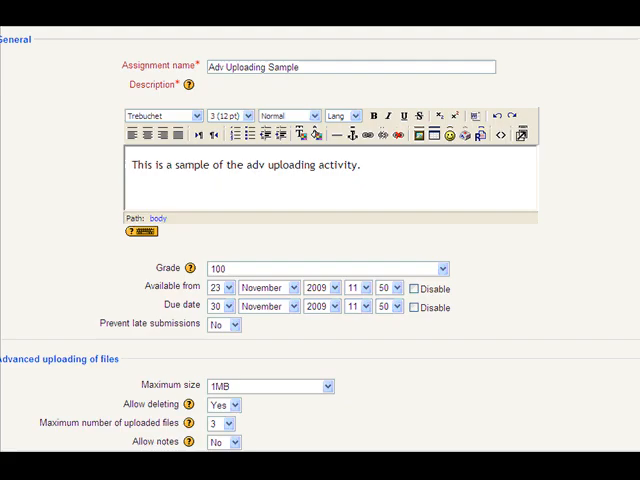
scroll("down", 3)
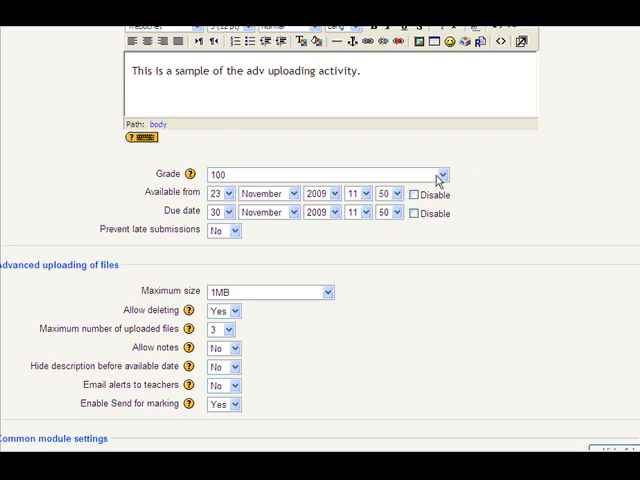
left_click(438, 174)
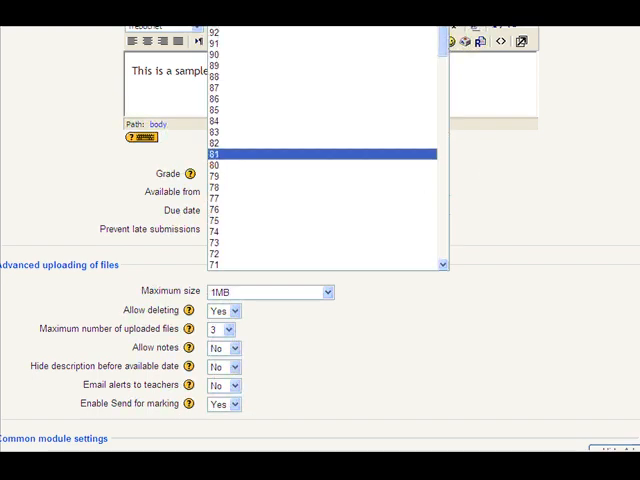
scroll("down", 3)
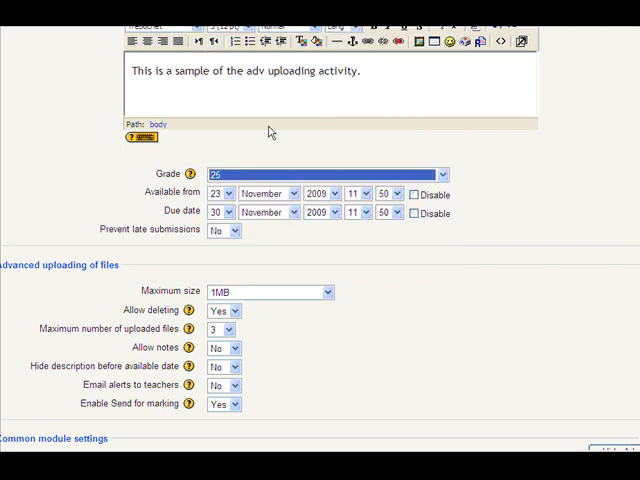
mouse_move(552, 202)
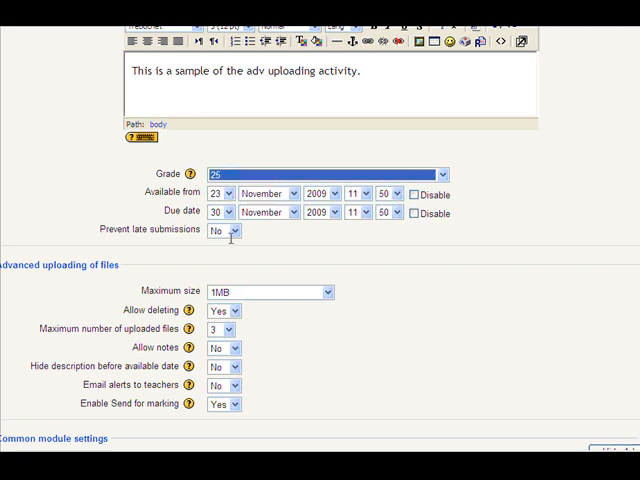
mouse_move(252, 236)
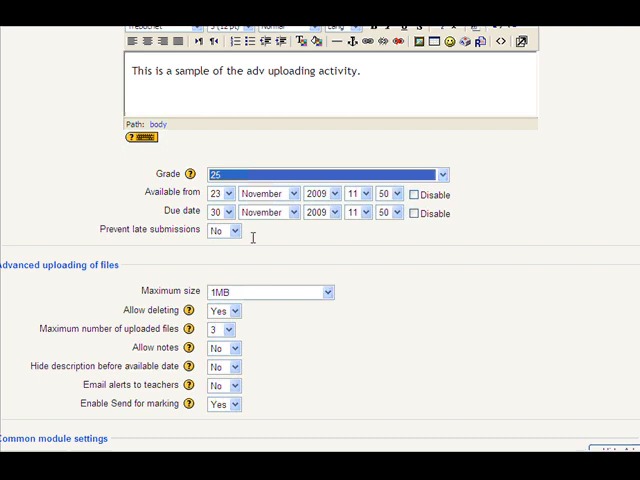
mouse_move(238, 236)
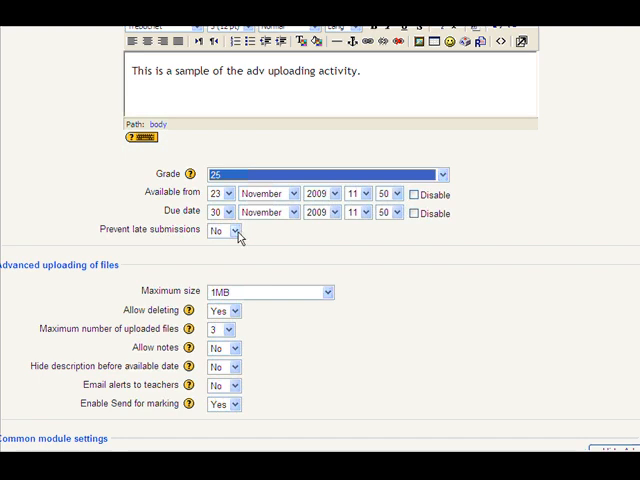
Set Prevent late submissions to Yes.
left_click(230, 232)
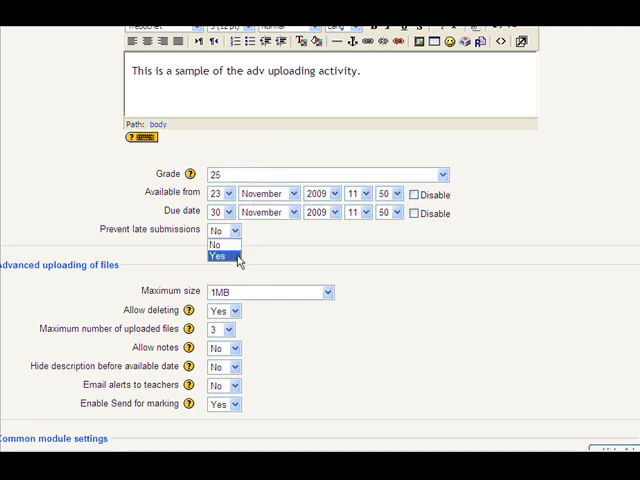
left_click(216, 258)
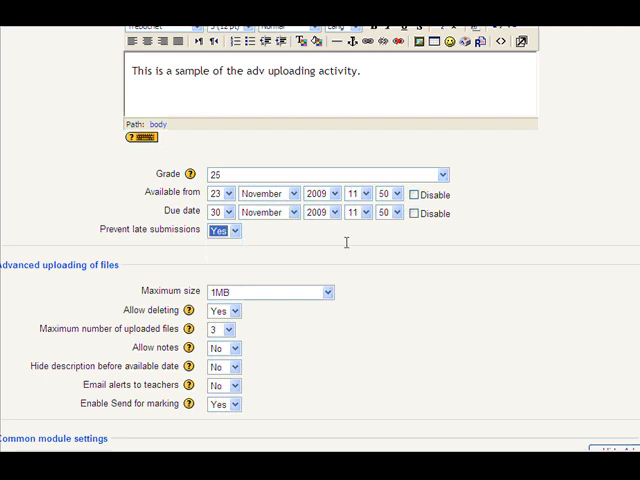
mouse_move(346, 242)
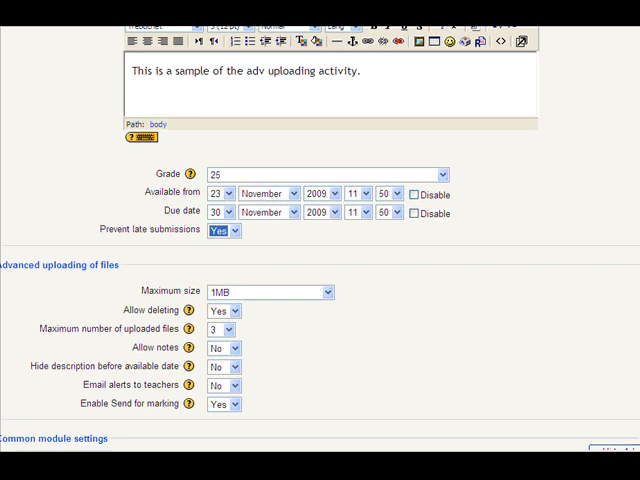
scroll("down", 3)
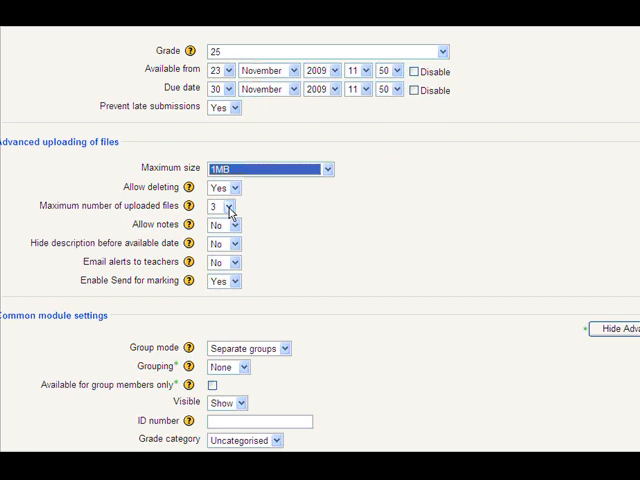
mouse_move(234, 228)
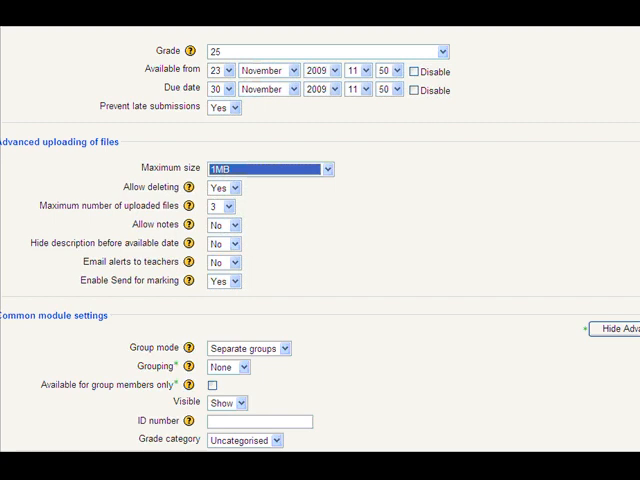
Save and return to the course so Adv Uploading Sample appears in topic 2.
scroll("down", 3)
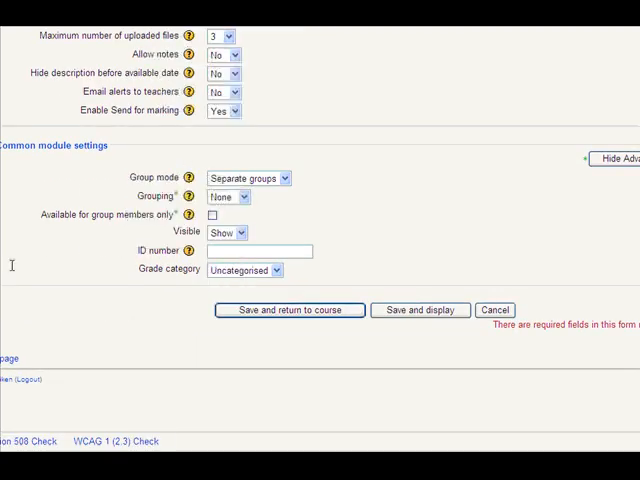
mouse_move(468, 272)
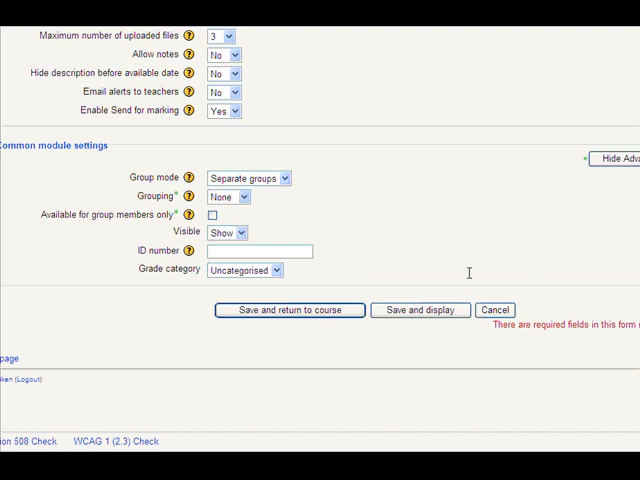
mouse_move(286, 180)
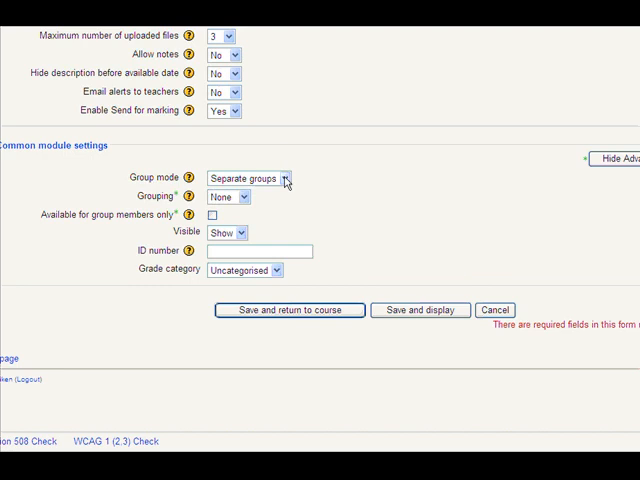
left_click(248, 178)
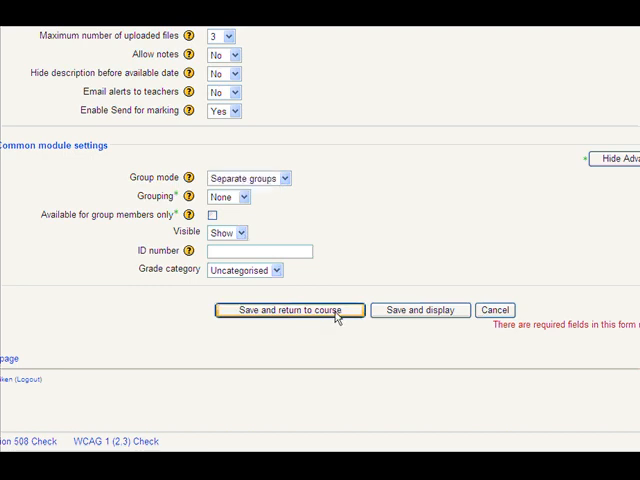
left_click(290, 308)
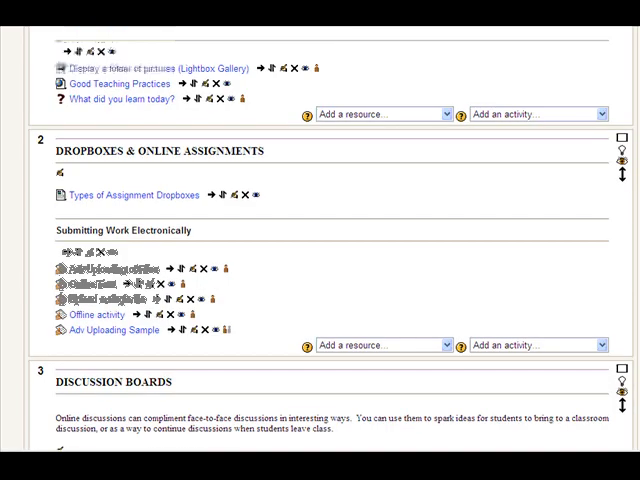